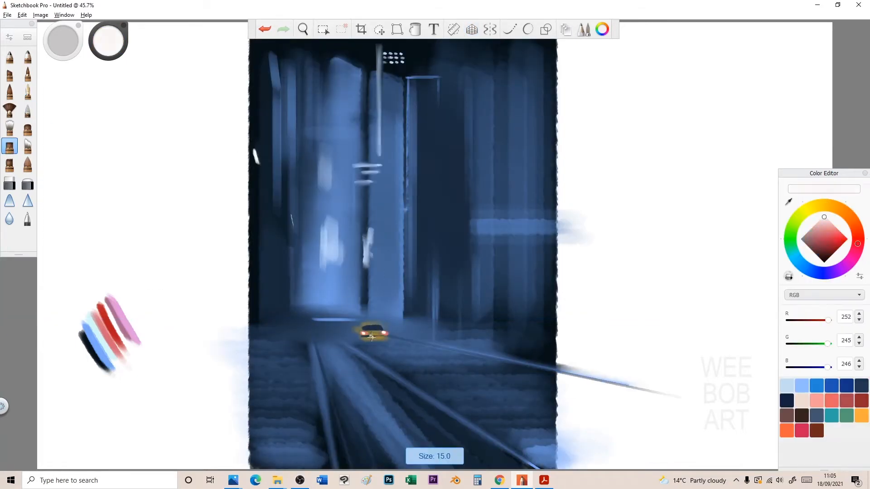
Switch to the finished cityscape.tif neon alley painting and show the Brush Library.
click(471, 29)
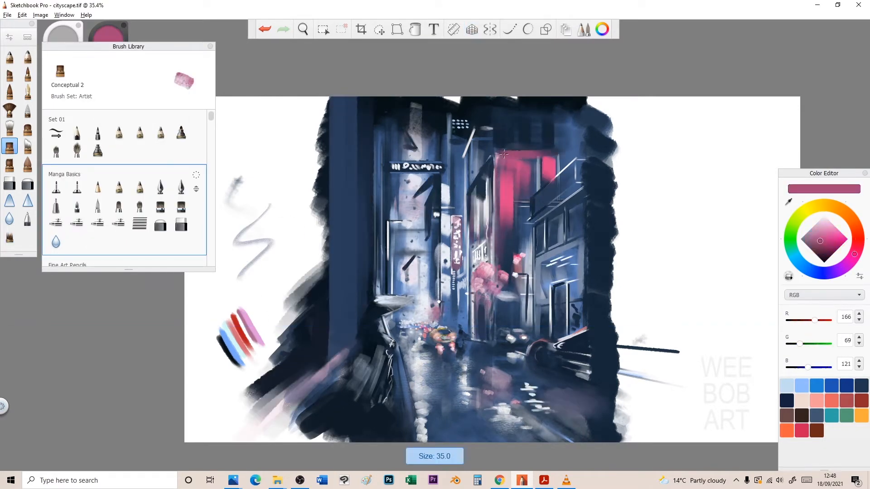
click(97, 205)
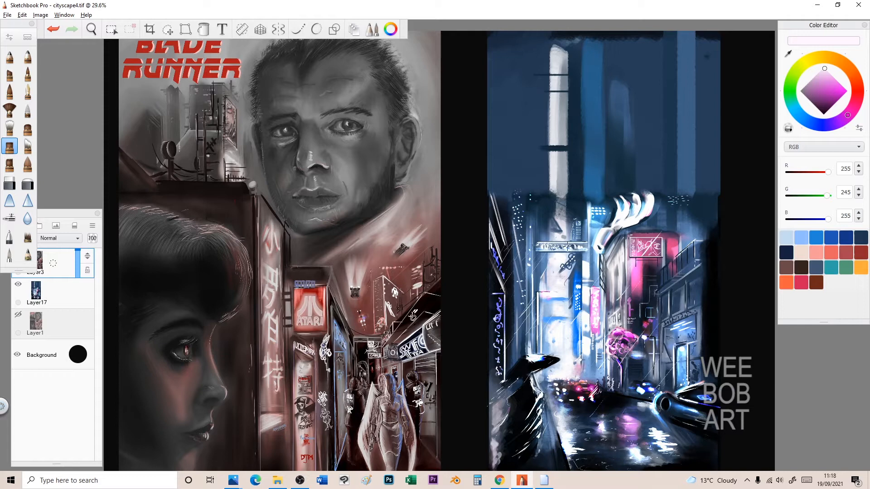
mouse_move(459, 255)
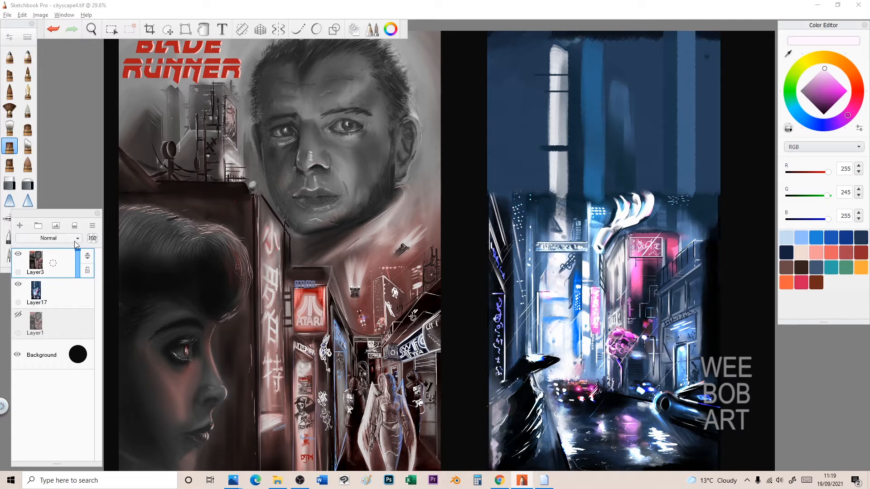
Add an empty Layer2 above Layer3 and bring up its blend mode choices.
click(20, 225)
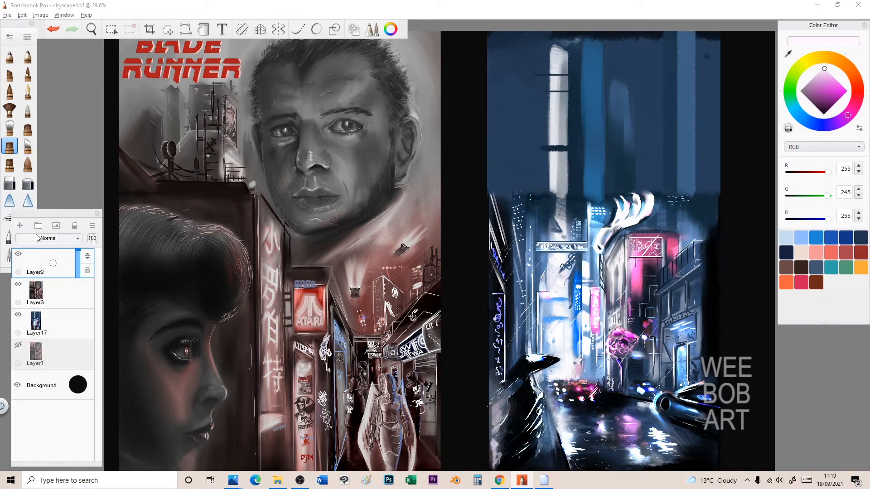
click(49, 238)
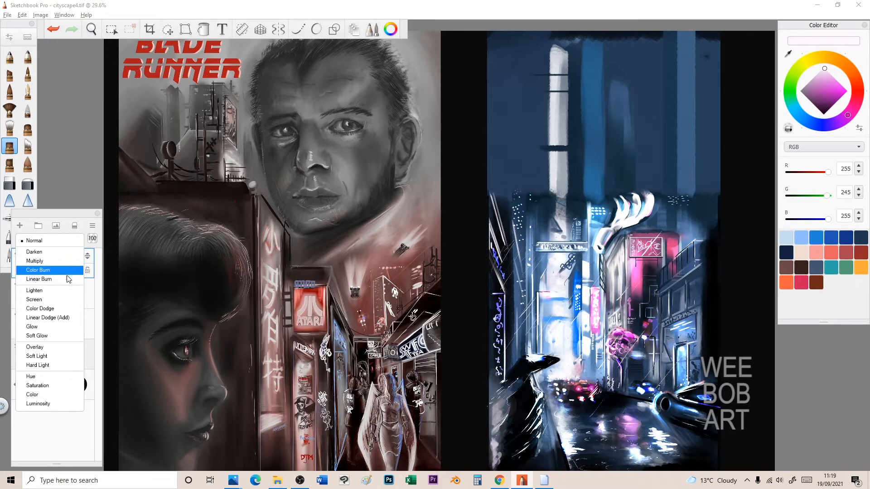
mouse_move(65, 318)
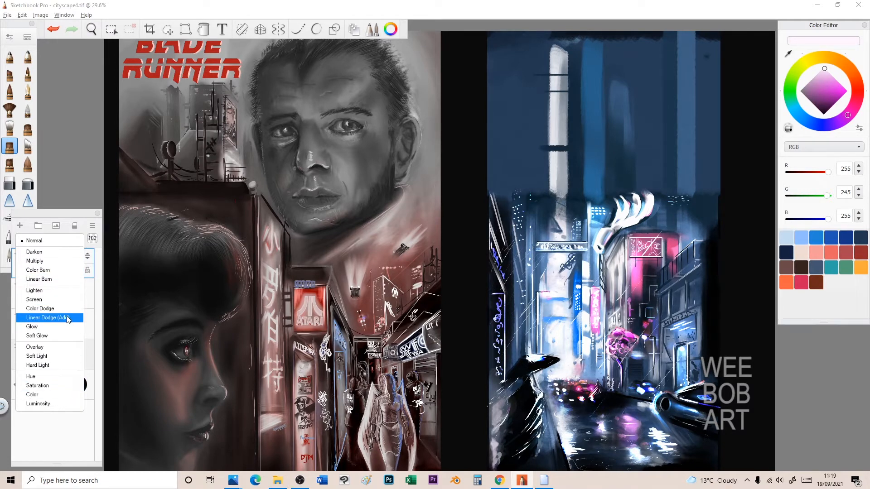
mouse_move(31, 376)
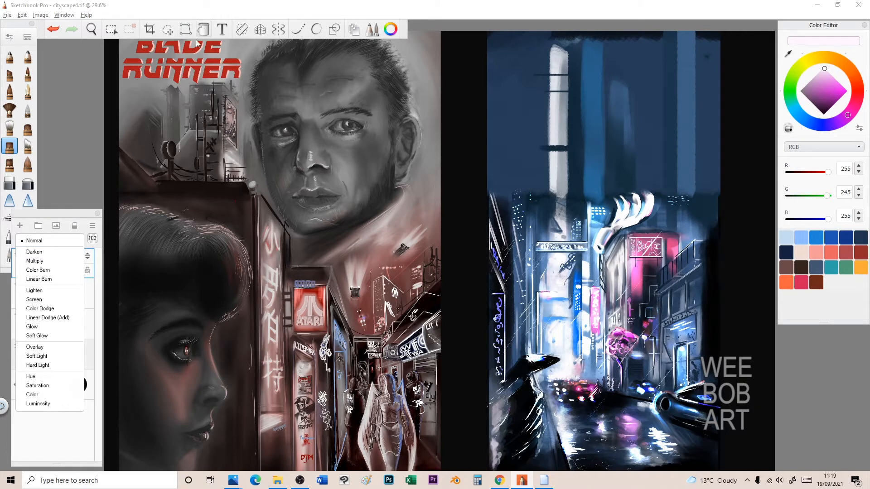
Flood-fill Layer2 with a solid light cyan colour.
click(203, 29)
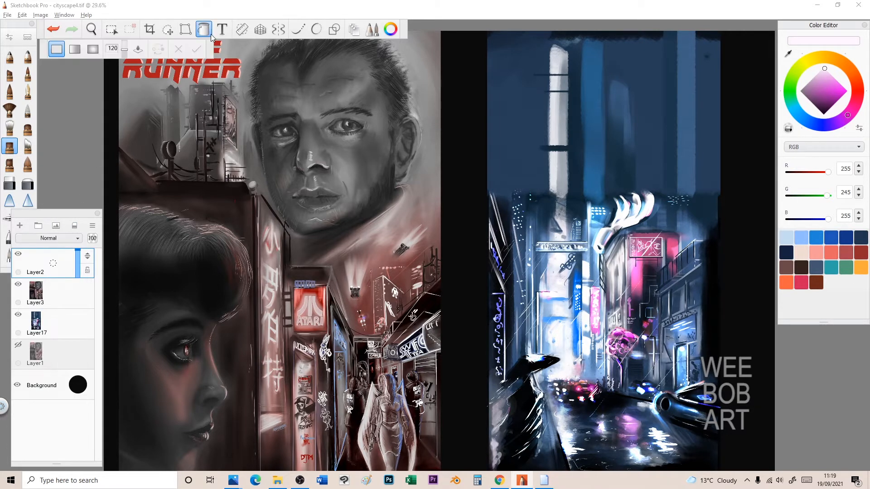
click(837, 92)
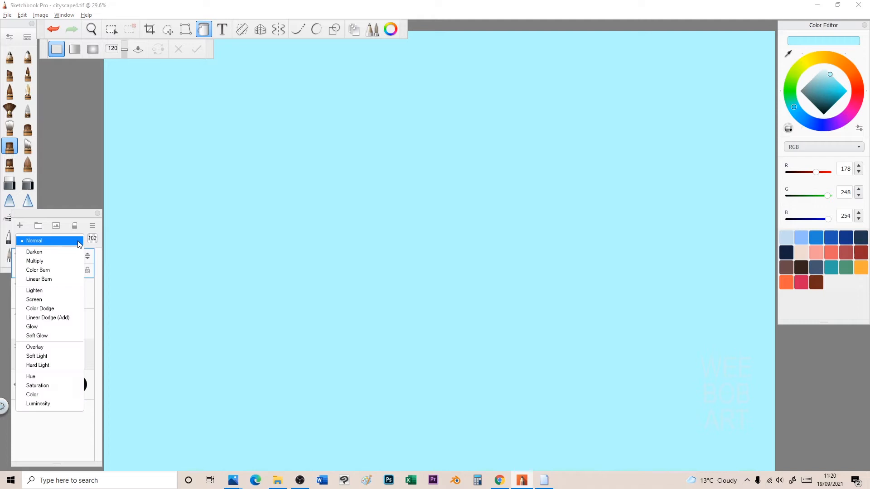
click(48, 240)
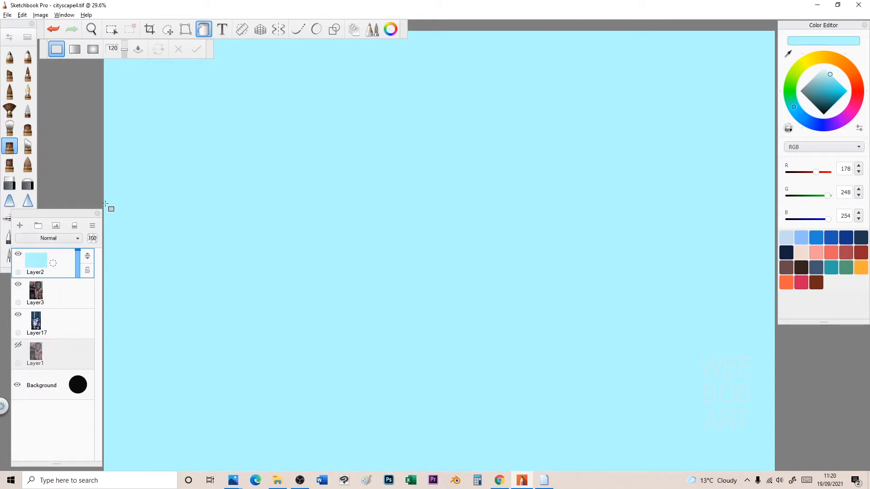
mouse_move(97, 327)
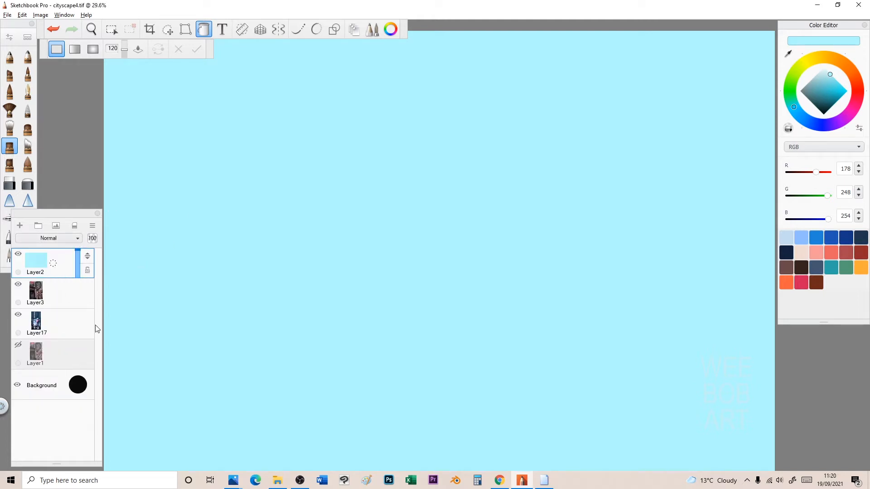
Try Layer2 as Darken, Multiply and Color Burn, then leave it on Glow.
click(48, 239)
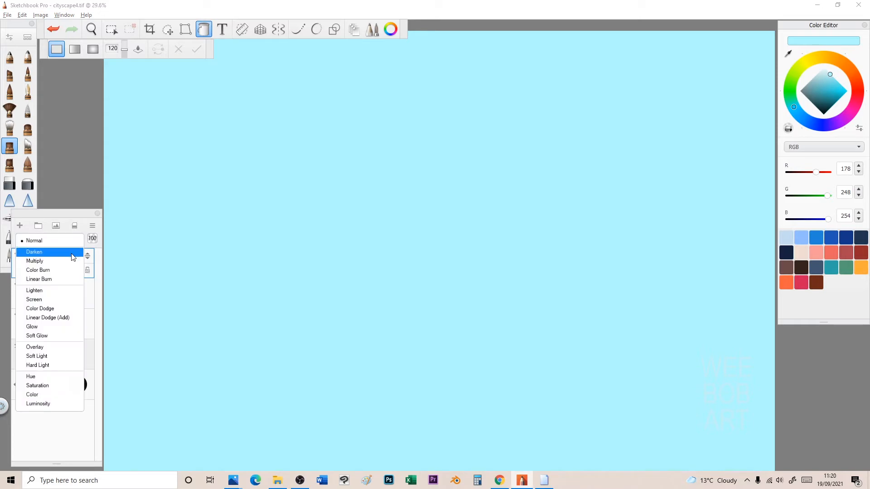
click(33, 252)
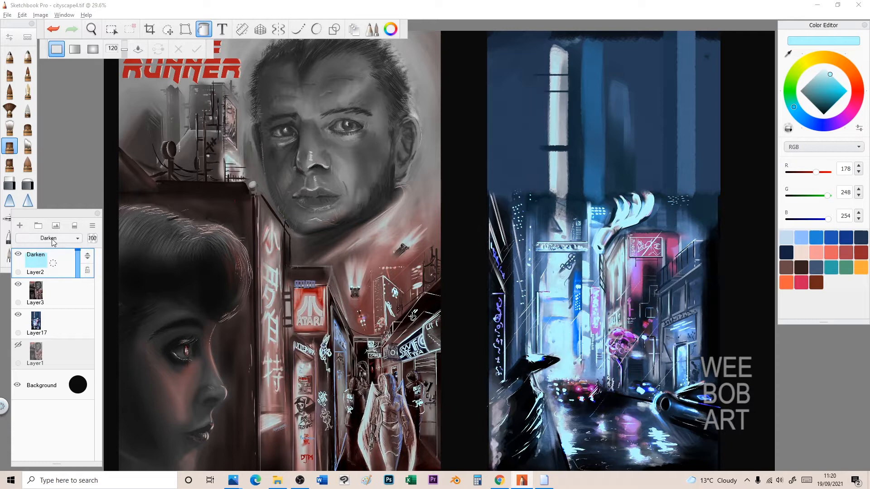
click(48, 238)
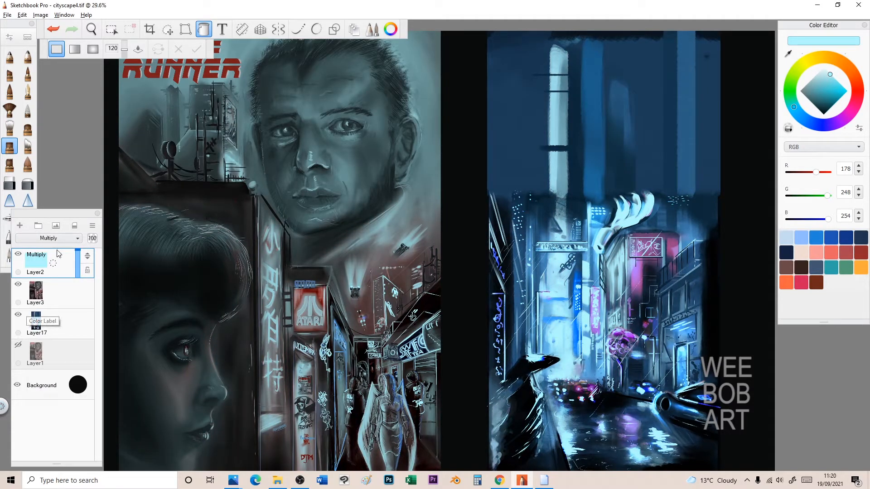
click(48, 238)
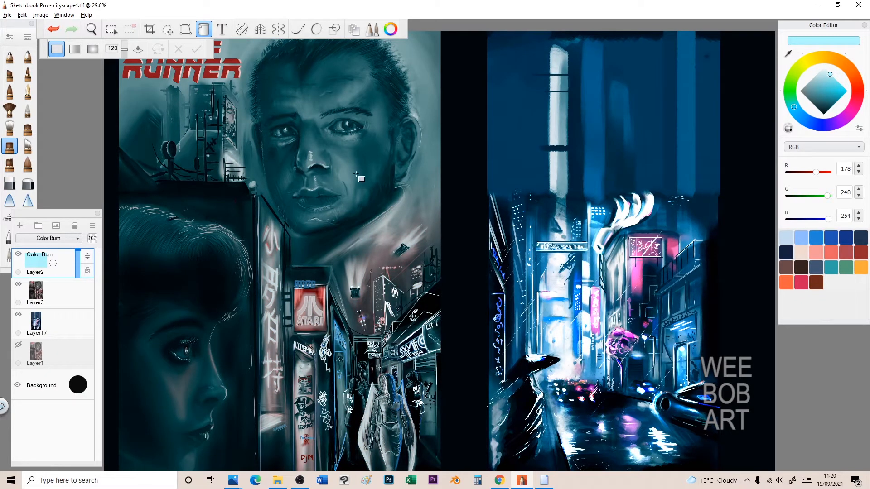
mouse_move(102, 272)
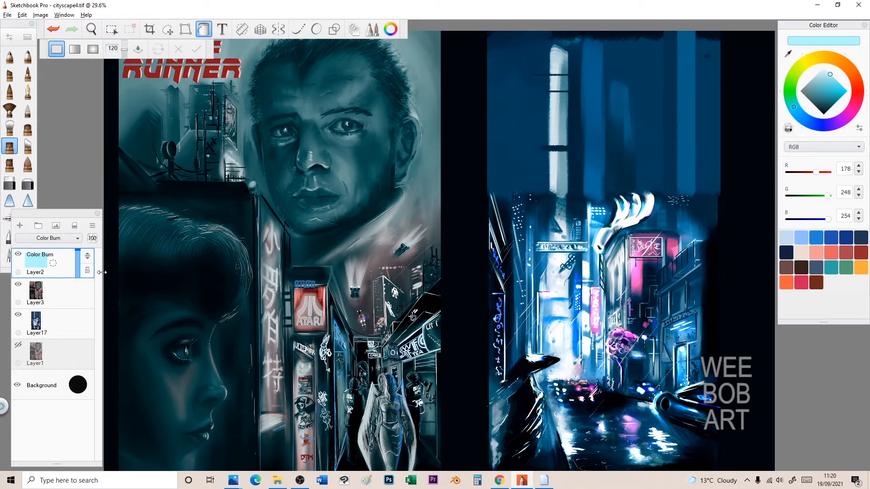
click(48, 238)
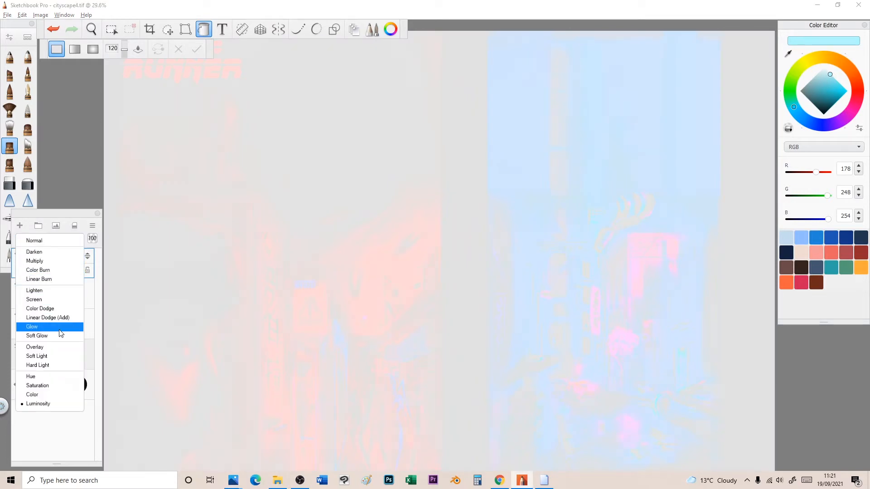
click(31, 326)
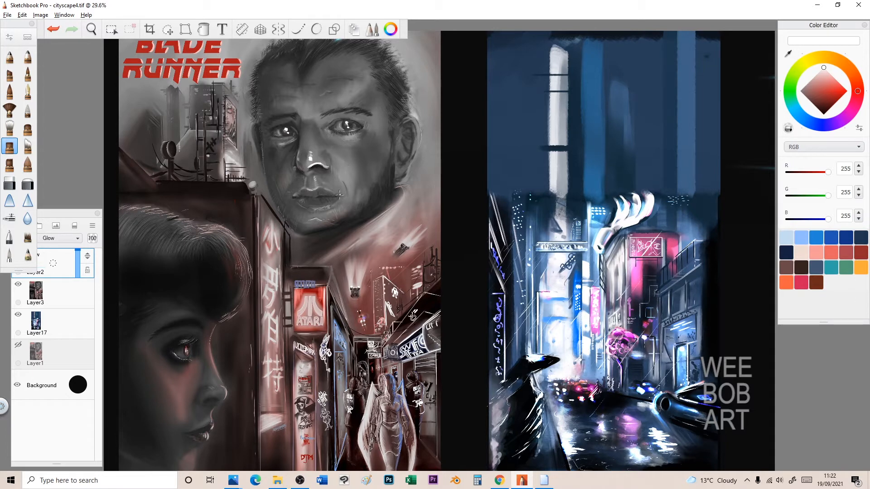
mouse_move(316, 183)
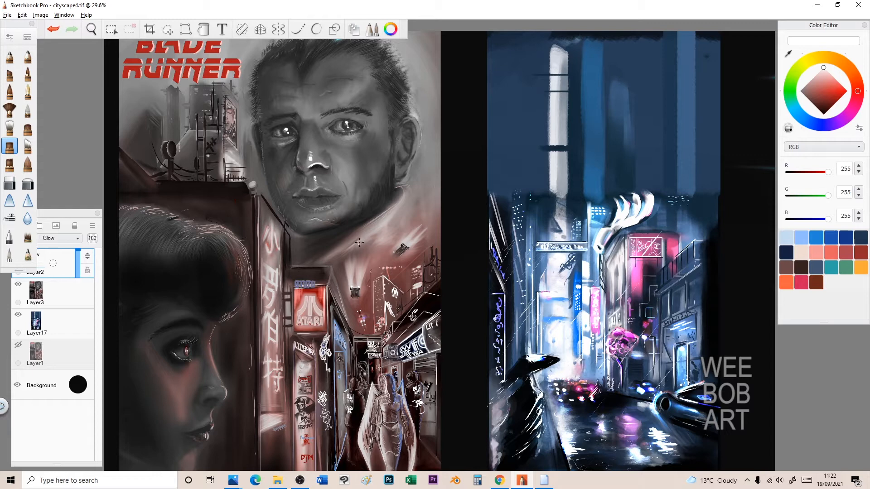
mouse_move(222, 389)
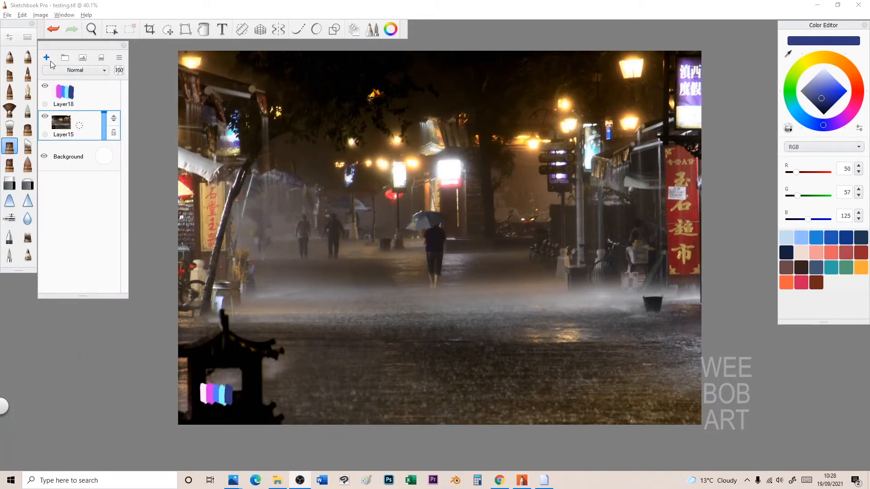
Add empty Layer19 and Layer20 above the street photo and bring up Layer19's blend modes.
click(46, 58)
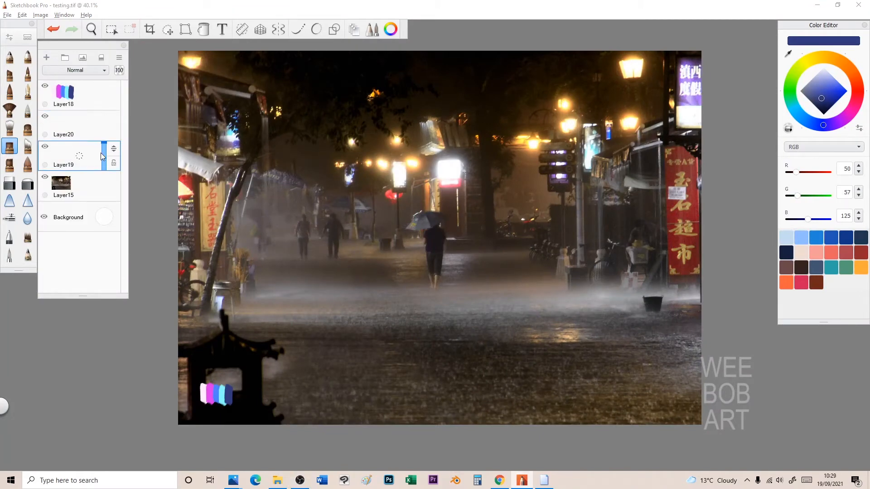
click(75, 70)
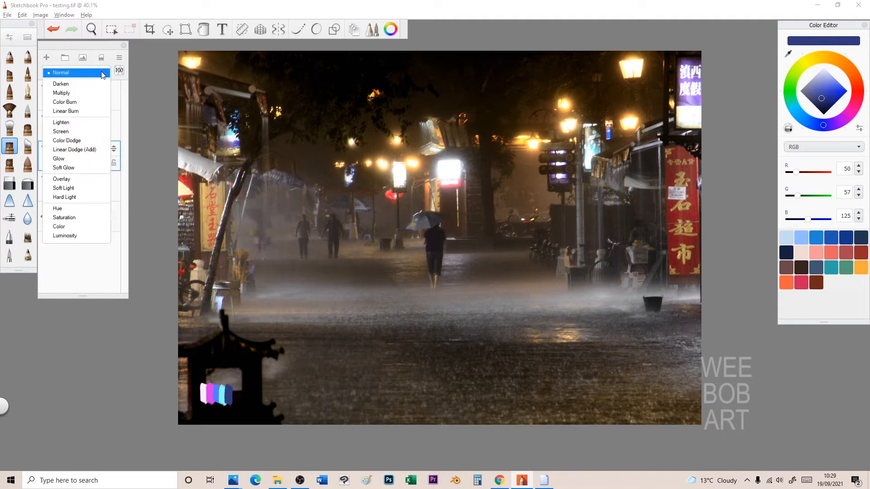
mouse_move(76, 110)
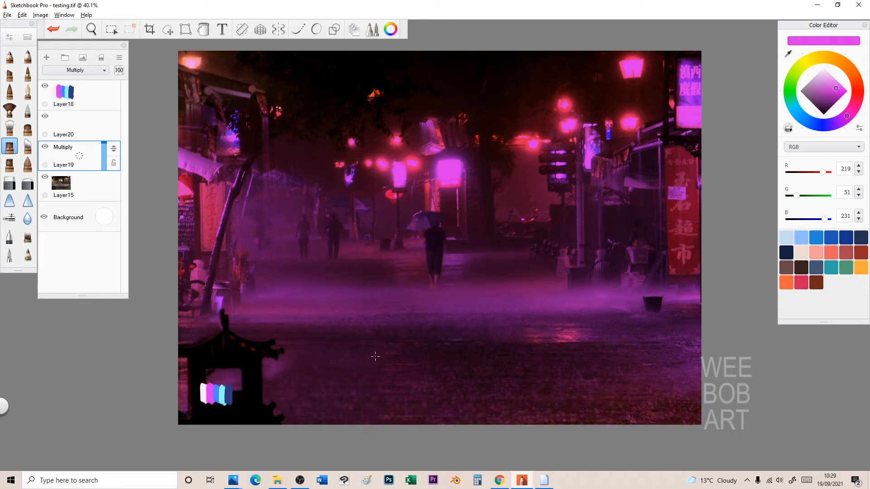
mouse_move(559, 309)
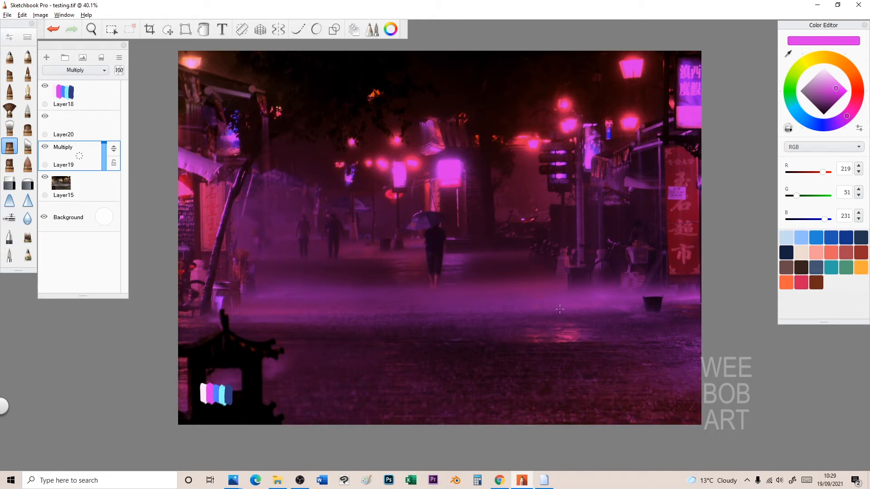
mouse_move(617, 264)
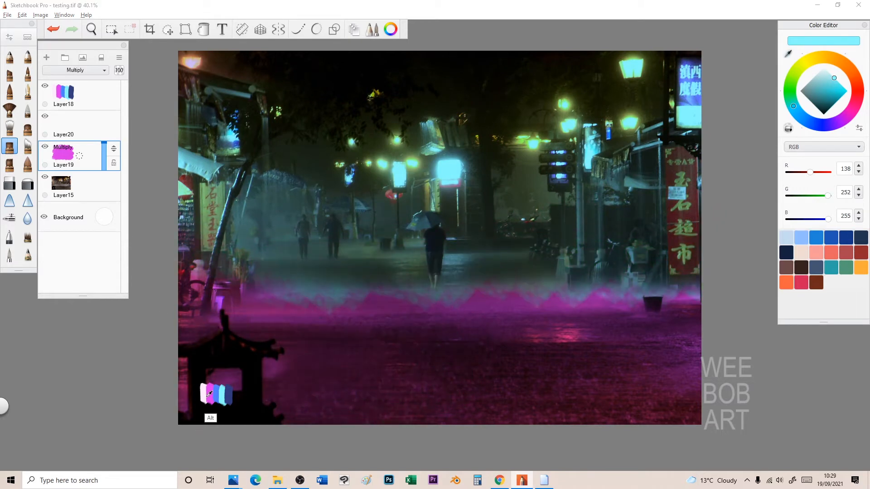
Lower the magenta Multiply layer's opacity to 67 so it tints the street purple.
click(835, 89)
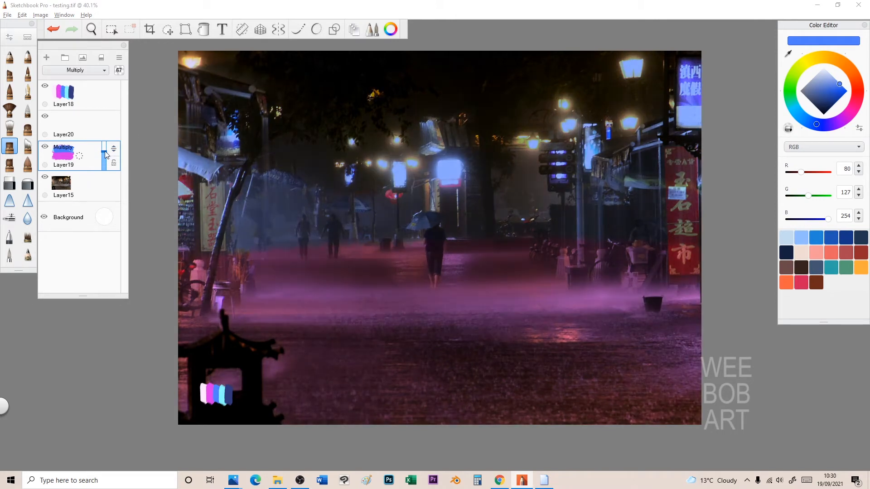
mouse_move(535, 222)
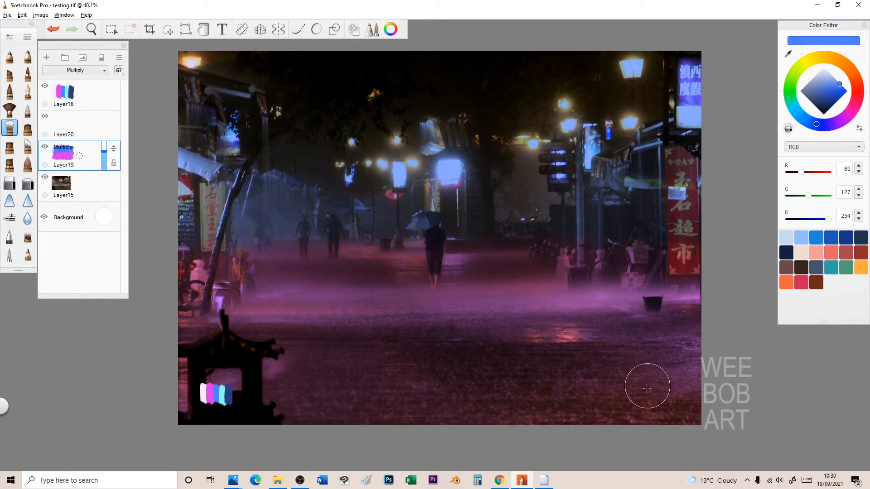
mouse_move(634, 377)
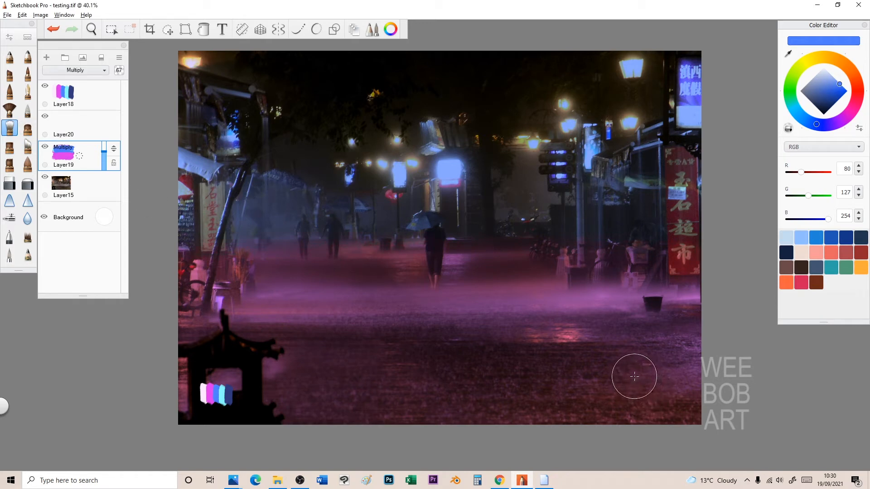
mouse_move(381, 184)
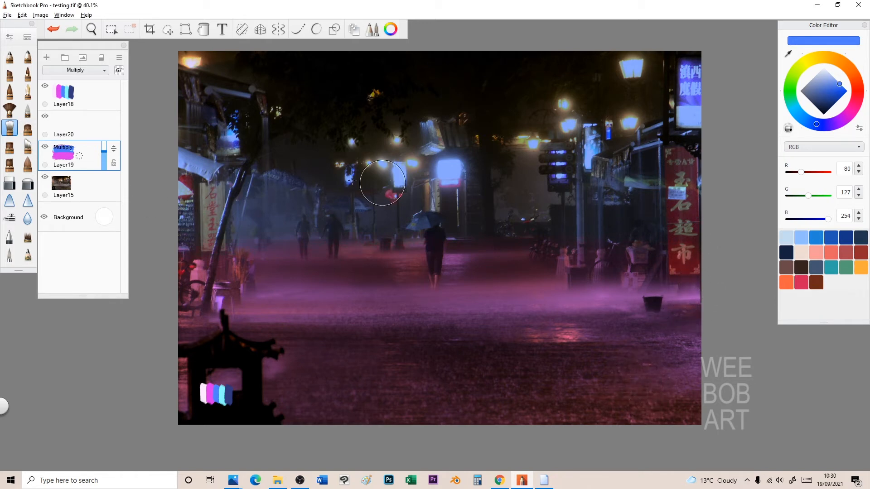
mouse_move(46, 57)
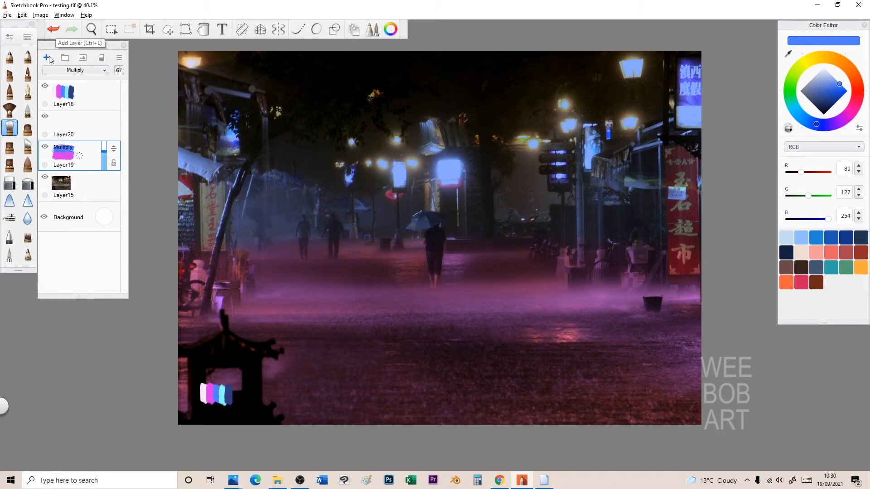
Add Layer21 above the tint, set it to Glow and pick a pale bluish colour.
click(47, 57)
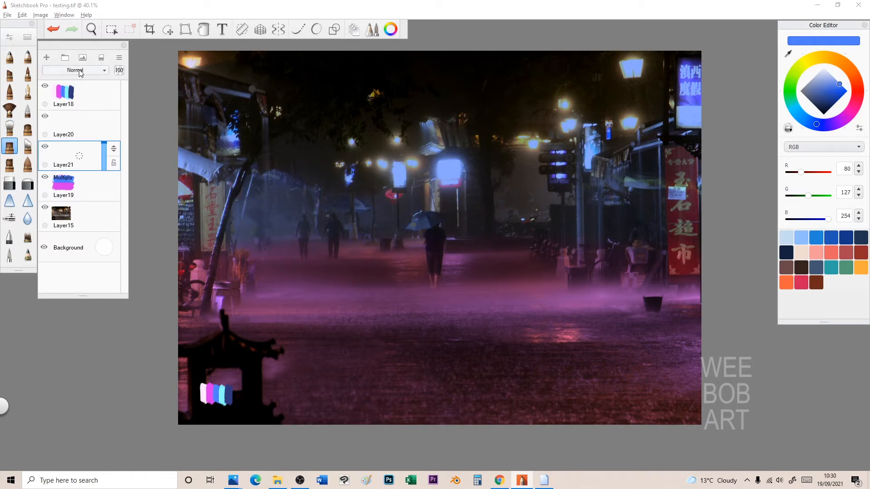
click(75, 69)
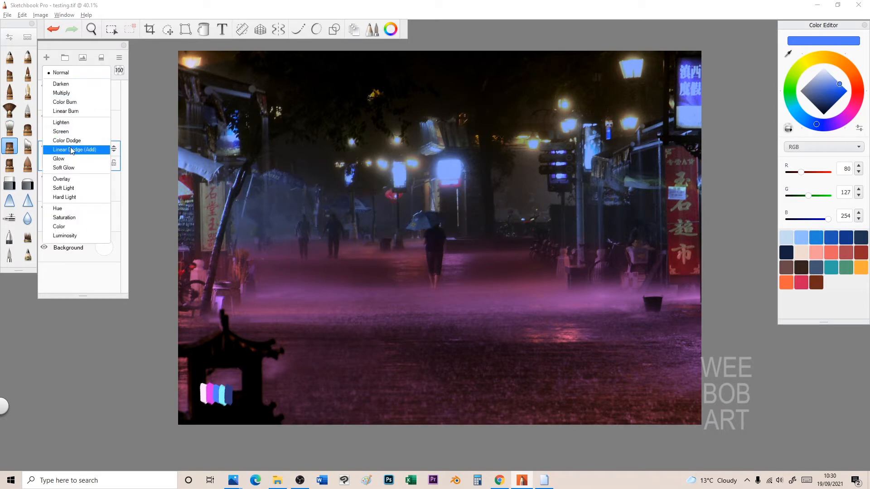
click(58, 159)
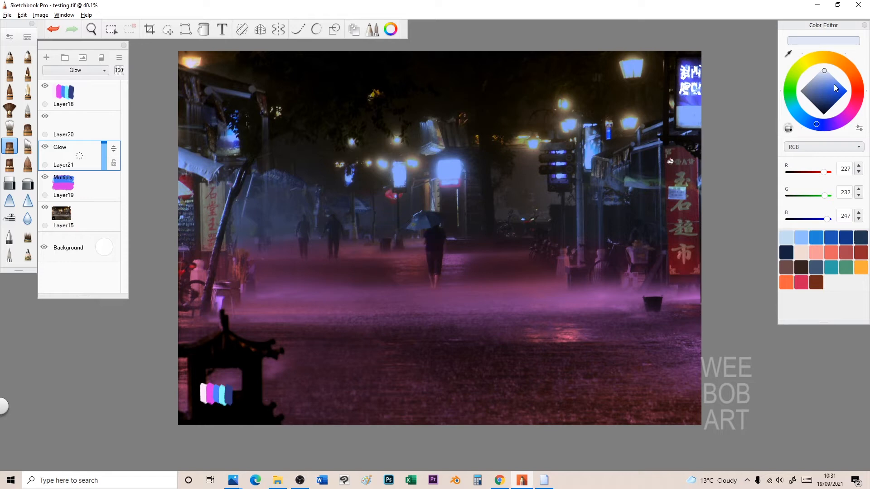
click(831, 82)
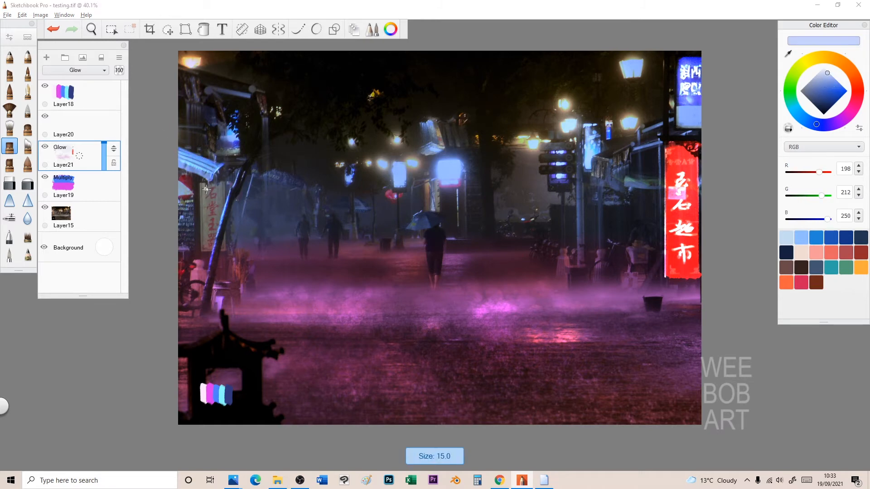
Paint a bright white glow over the left hanging sign on the Glow layer.
drag(212, 177, 209, 252)
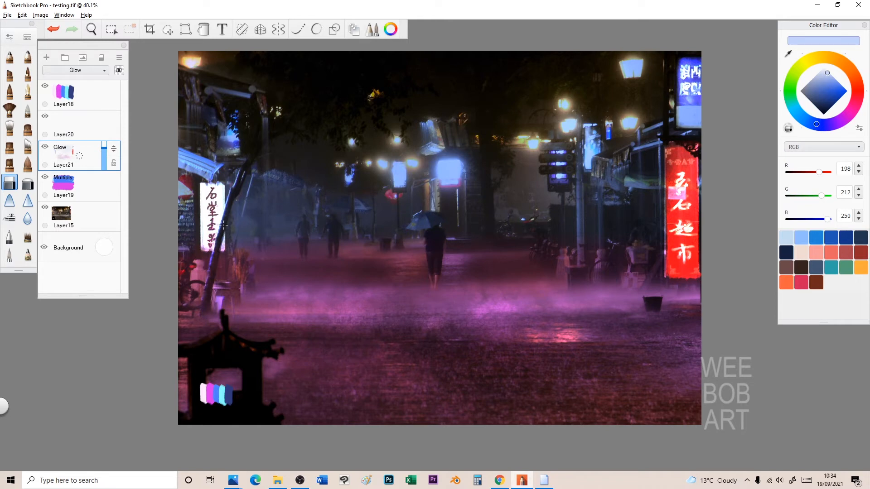
click(838, 91)
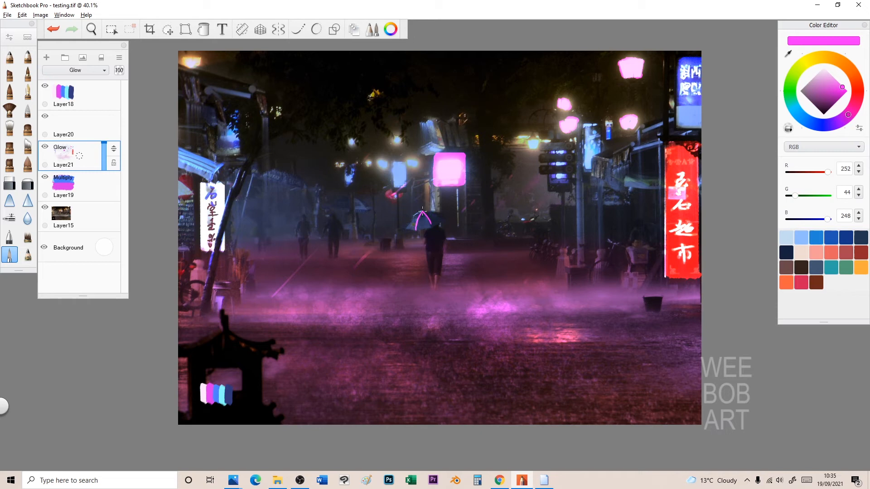
Paint the pink umbrella canopy and pink wet-road reflections, then choose bright red.
drag(414, 219, 439, 213)
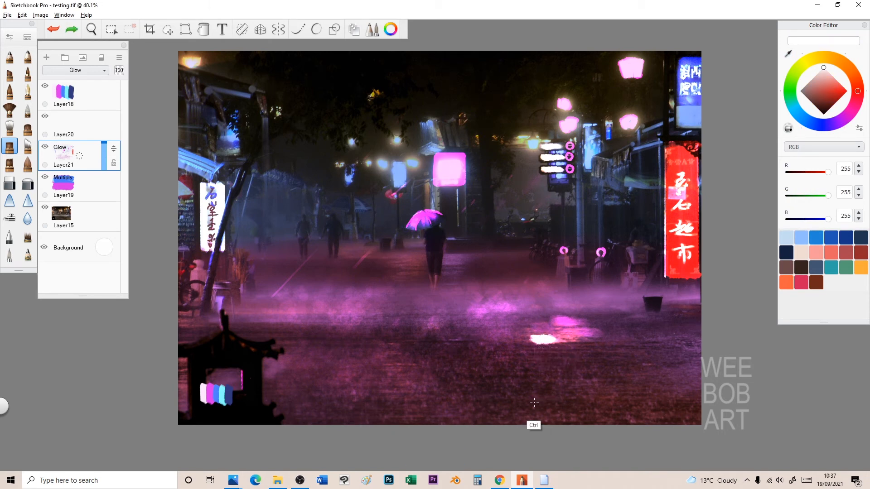
drag(555, 338, 560, 330)
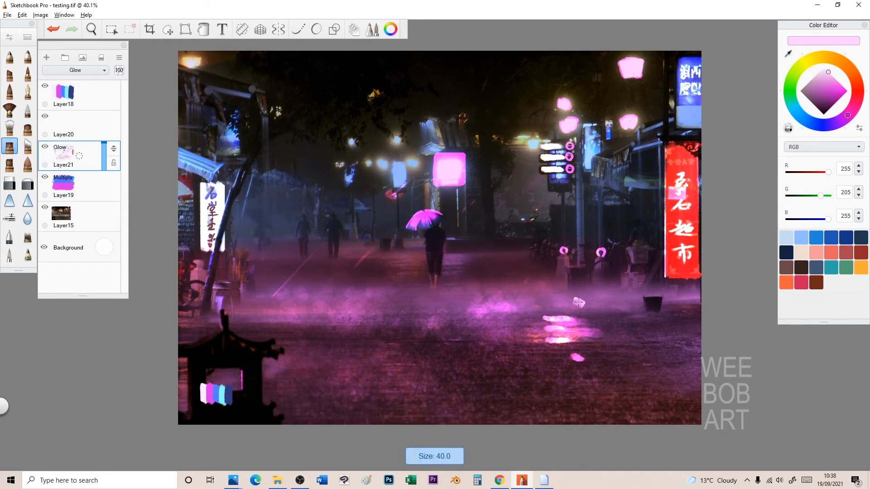
click(638, 386)
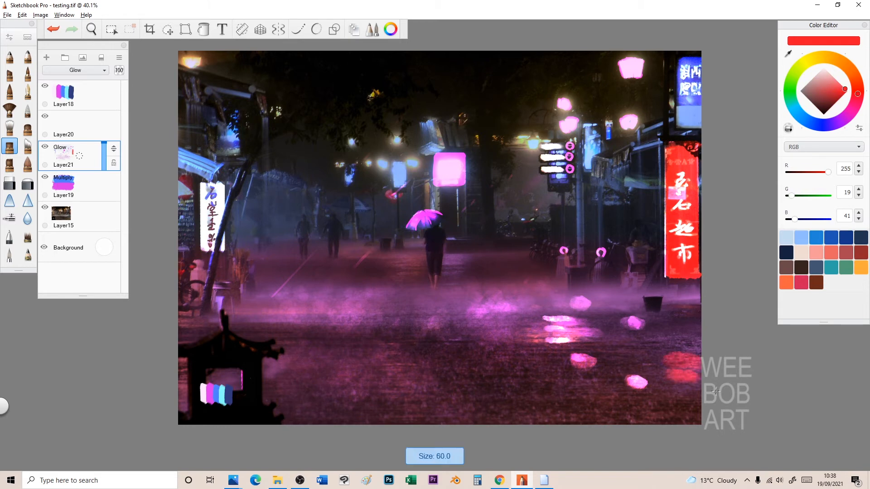
Dab glowing pink puddle reflections onto the road on the Glow layer.
drag(682, 317, 688, 389)
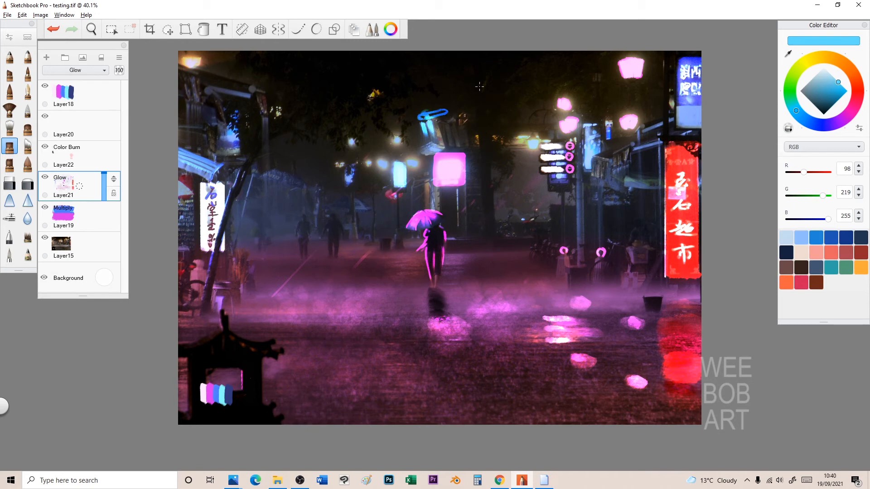
Pick the pen brush for drawing the cyan whale-shaped neon sign.
click(241, 29)
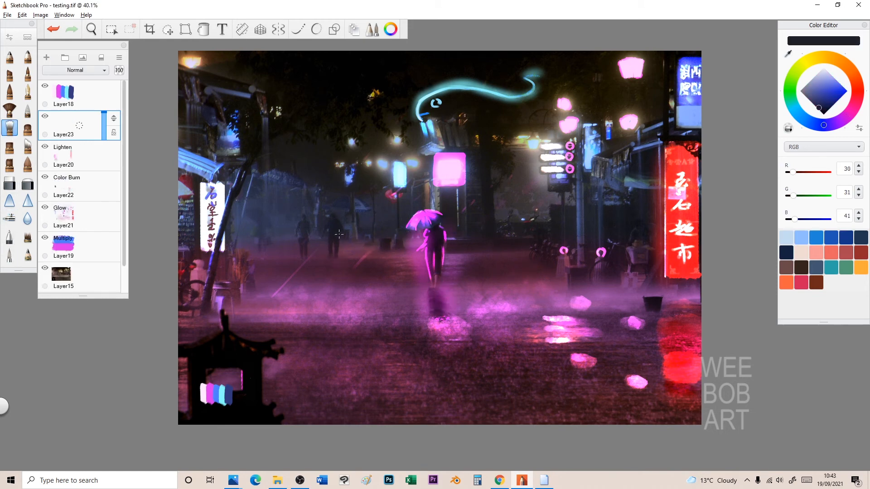
Select the original street photo layer, Layer15, in the Layer Editor.
click(62, 285)
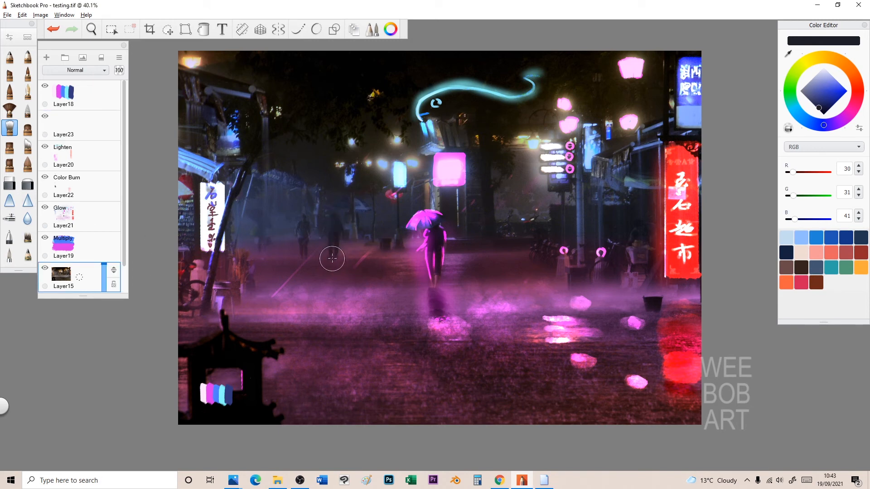
mouse_move(337, 226)
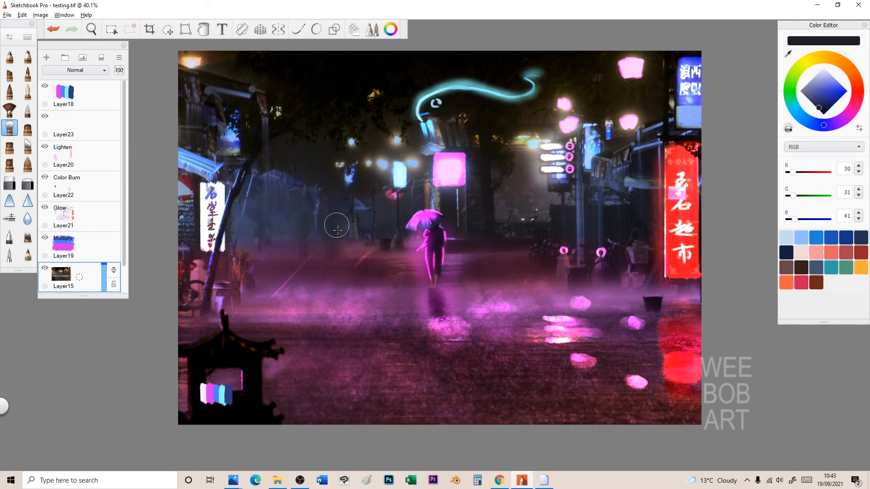
mouse_move(345, 223)
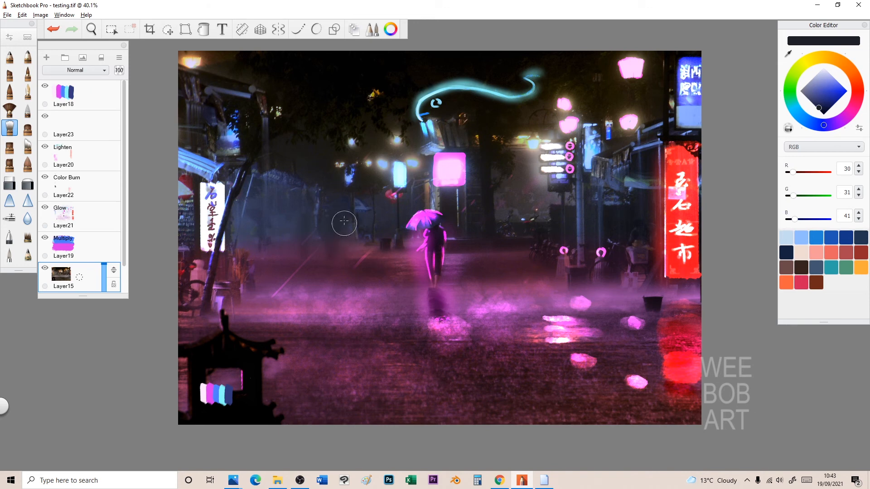
mouse_move(232, 226)
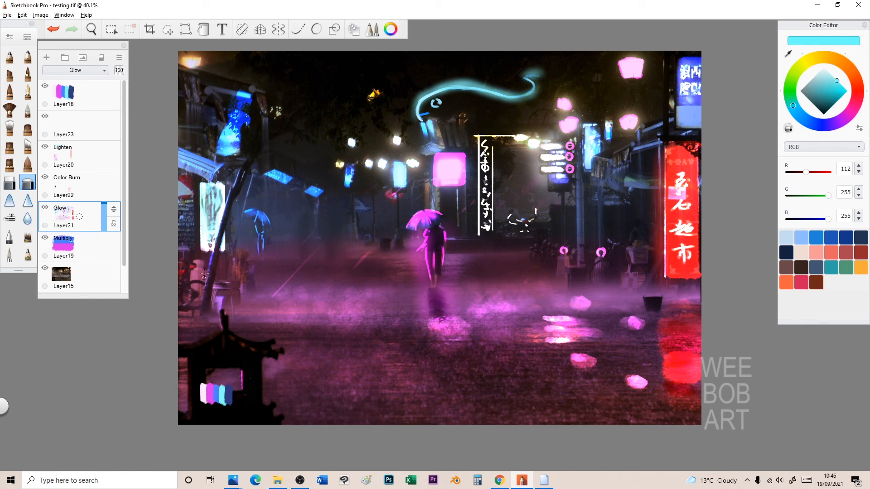
Select the empty layer above, then hide the effect layers to reveal the original photo.
click(62, 277)
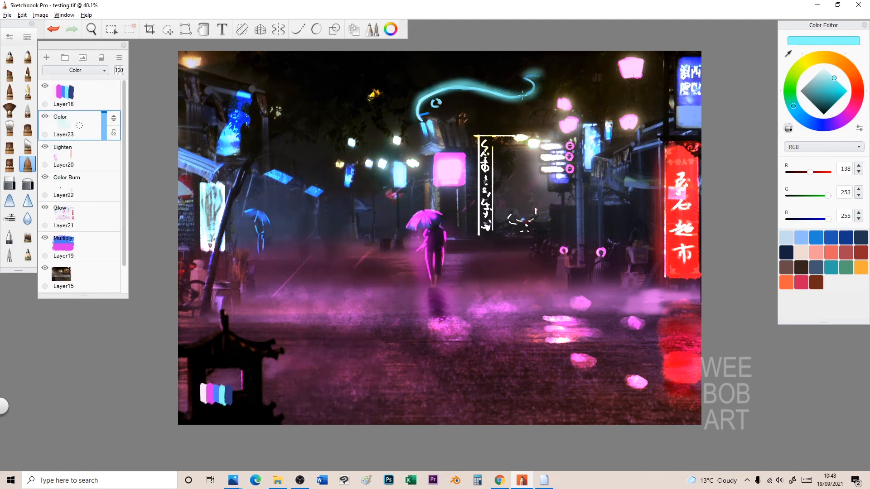
click(241, 29)
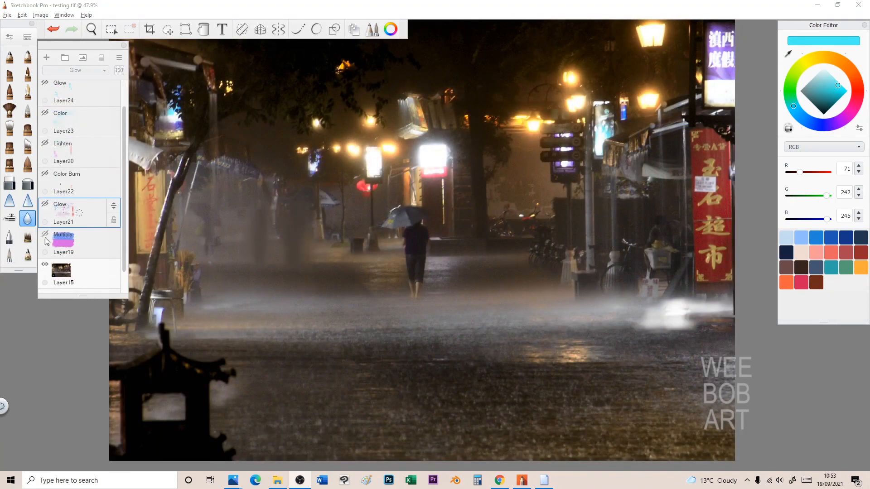
Turn the effect layers back on, including the top Glow layer Layer24.
click(45, 235)
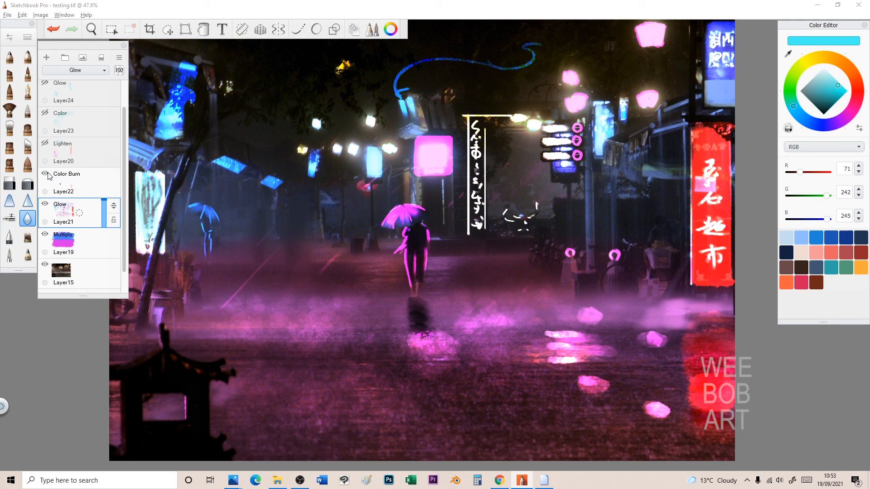
mouse_move(48, 147)
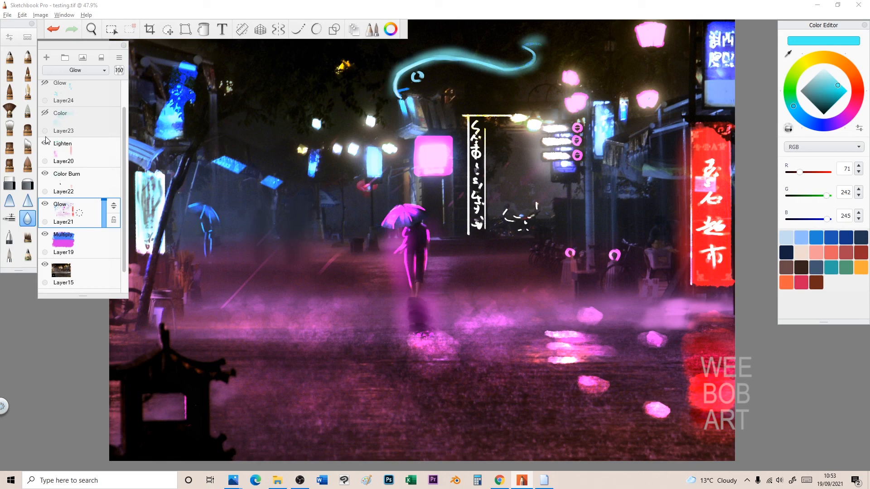
click(45, 113)
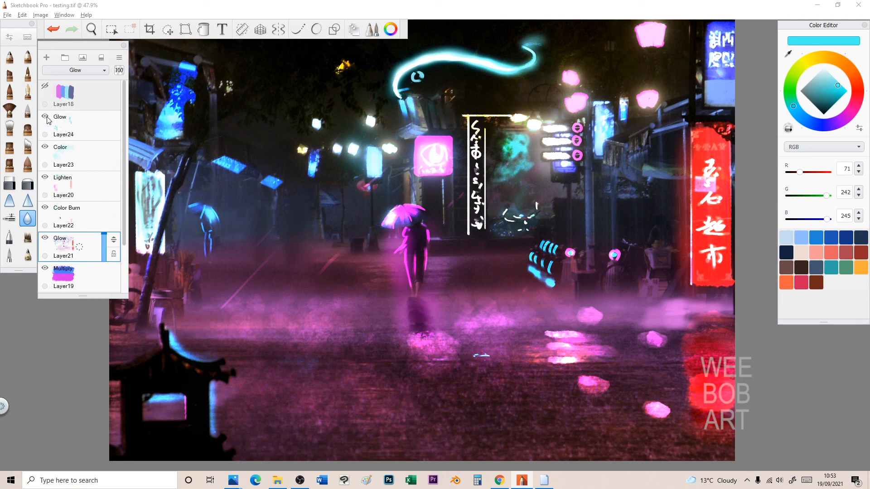
mouse_move(855, 314)
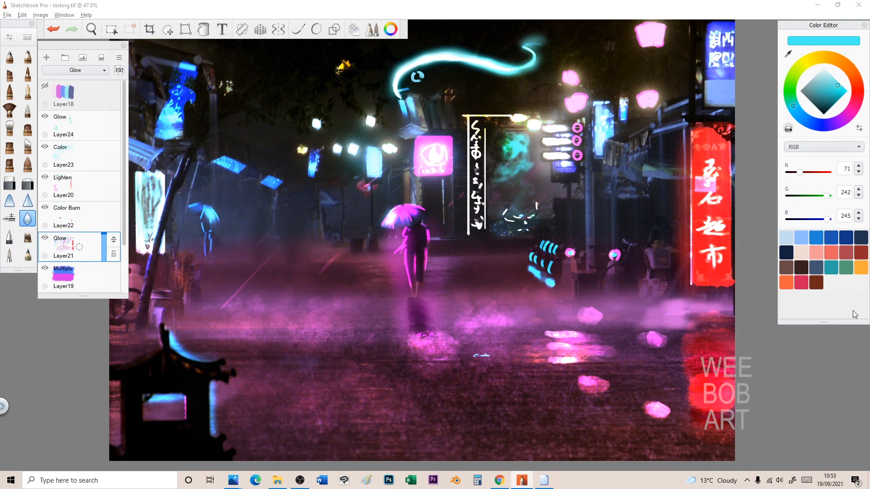
mouse_move(842, 355)
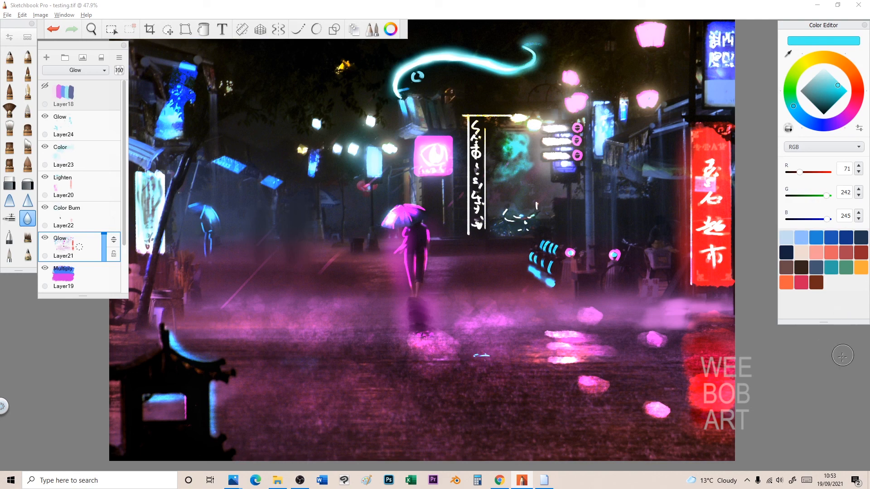